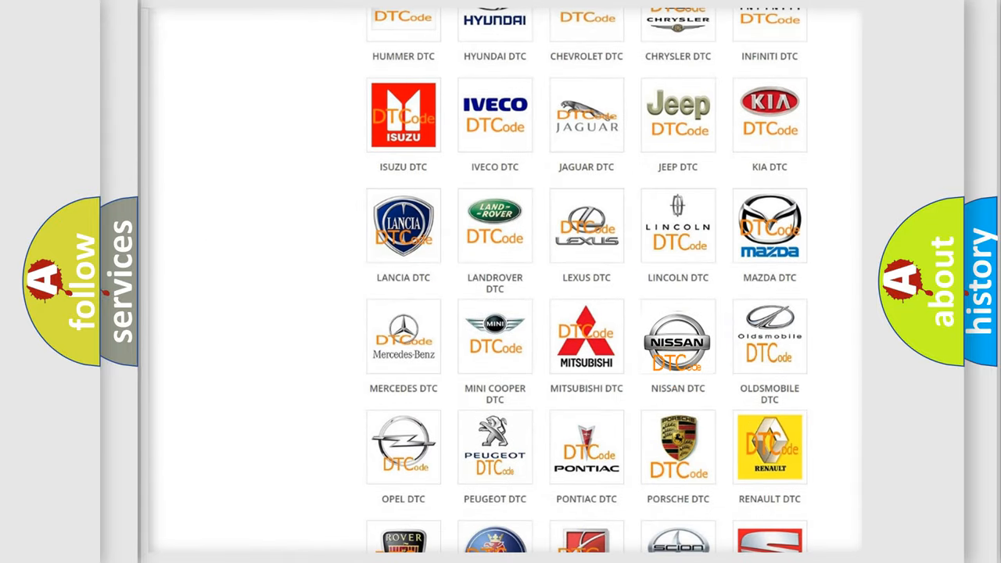
Step: Choose NISSAN in the brand grid to show the Nissan DTC code list
click(679, 336)
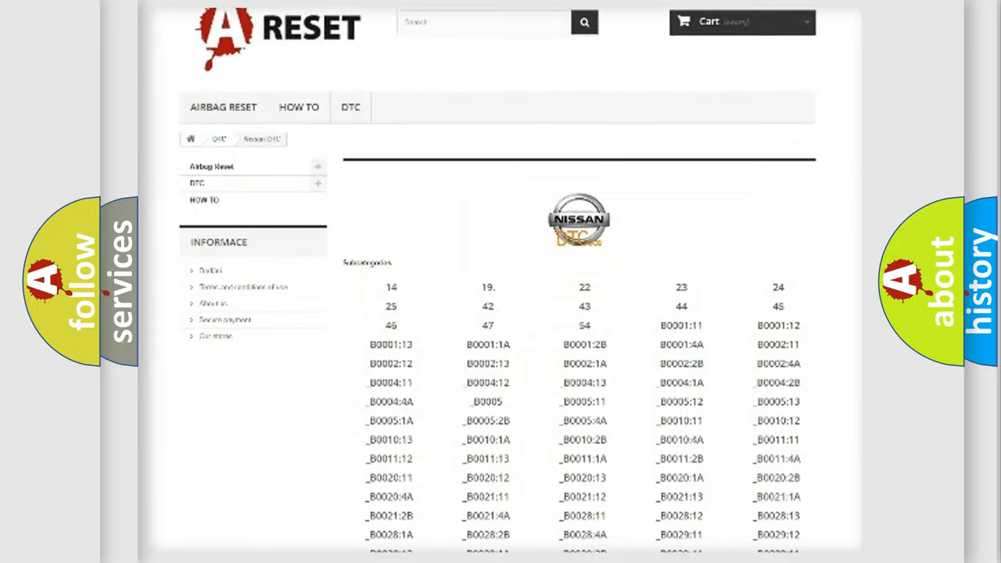